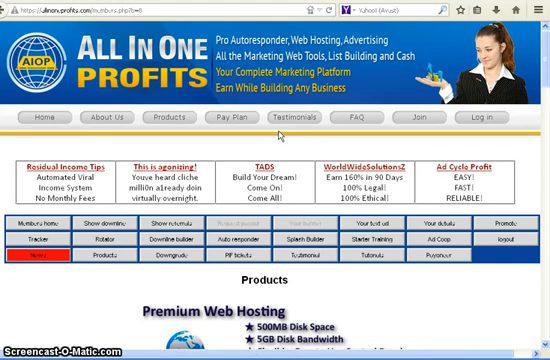
pyautogui.moveTo(280, 136)
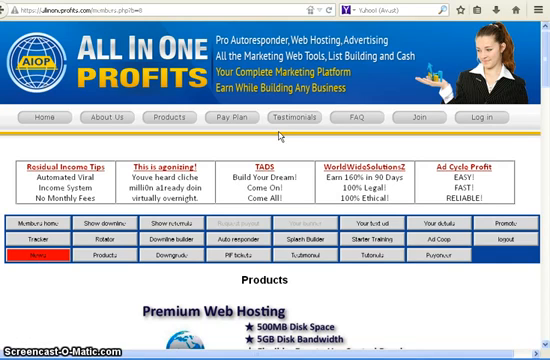
pyautogui.moveTo(282, 132)
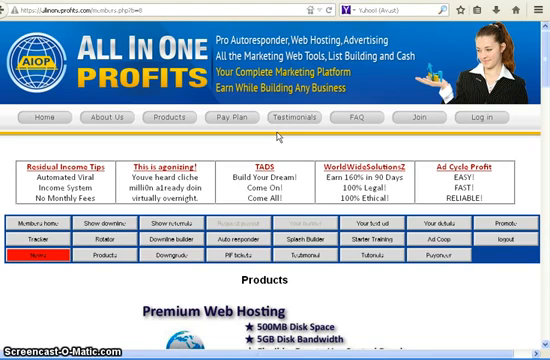
pyautogui.moveTo(280, 132)
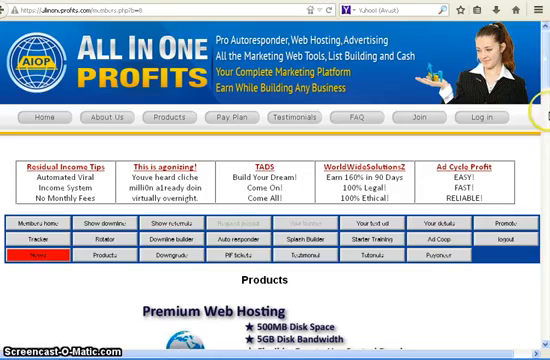
# Scroll the Products page down to the Application Hosting section and its hosting request link.
pyautogui.scroll(-3)
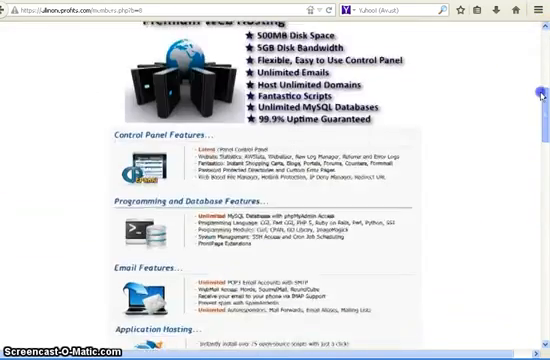
pyautogui.scroll(-3)
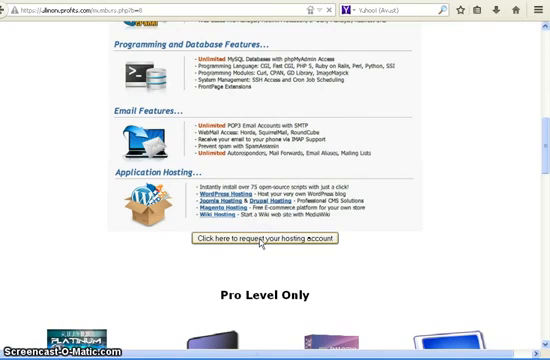
# Go to the Hosting request page and reveal the domain requirements and Your Domain field.
pyautogui.click(284, 240)
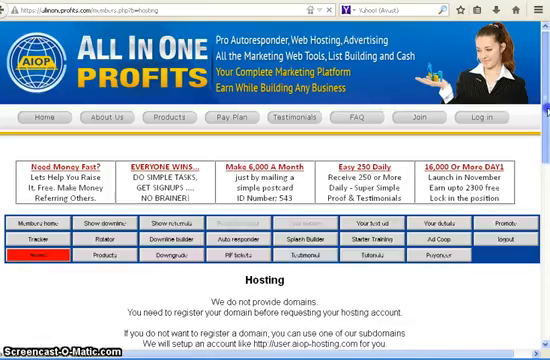
pyautogui.scroll(-3)
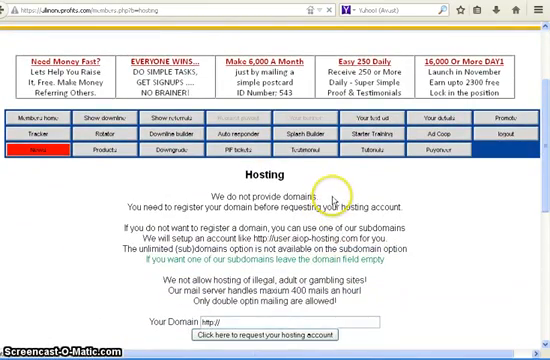
pyautogui.moveTo(336, 198)
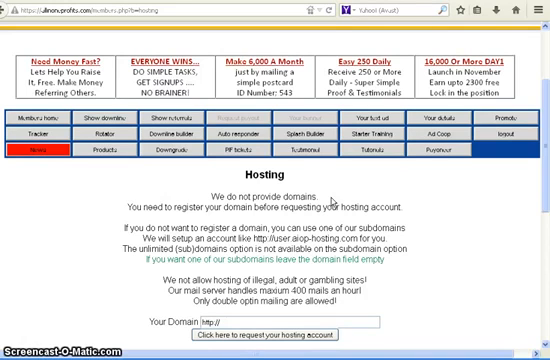
pyautogui.moveTo(330, 200)
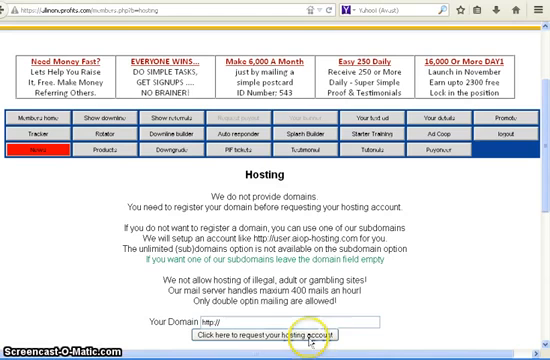
pyautogui.moveTo(370, 272)
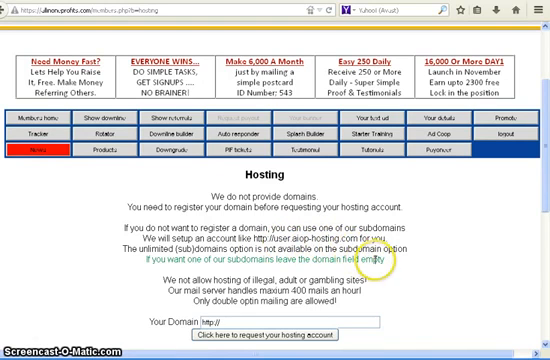
pyautogui.moveTo(376, 262)
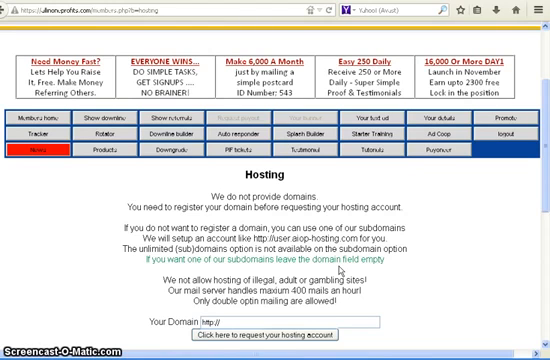
pyautogui.moveTo(344, 270)
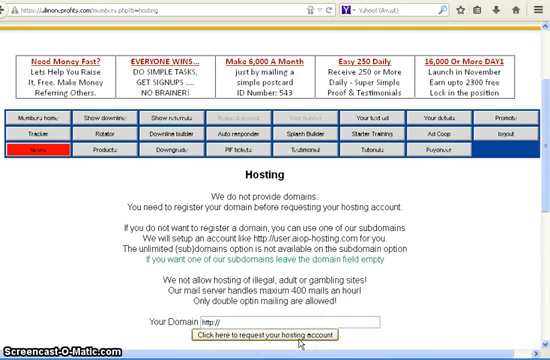
pyautogui.moveTo(484, 316)
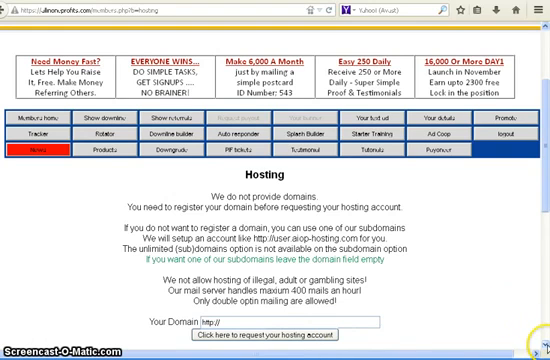
pyautogui.moveTo(524, 330)
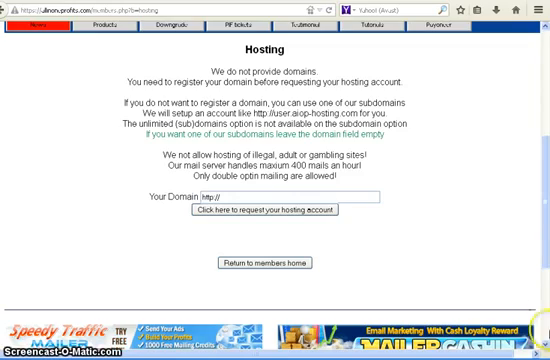
# Review the Hosting request page before heading to godaddy.com.
pyautogui.scroll(-3)
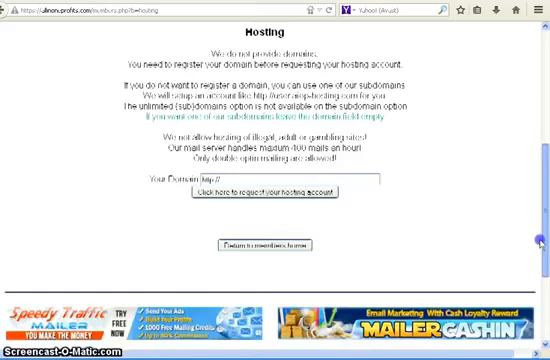
pyautogui.scroll(3)
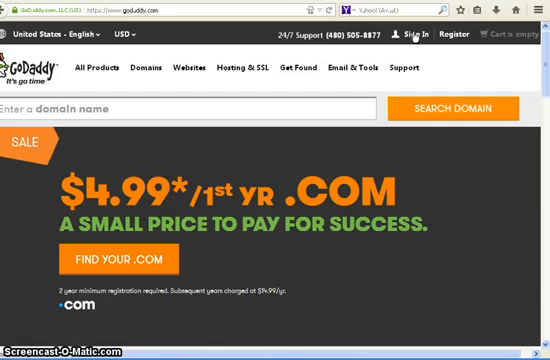
# Sign in to the GoDaddy customer account to reach the My Account overview.
pyautogui.click(410, 32)
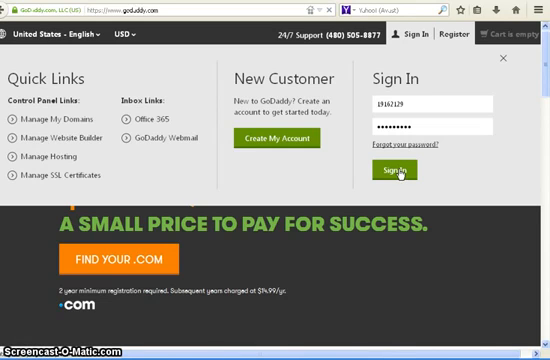
pyautogui.click(398, 172)
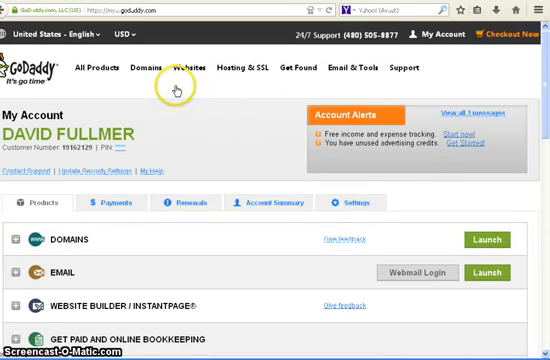
pyautogui.moveTo(180, 72)
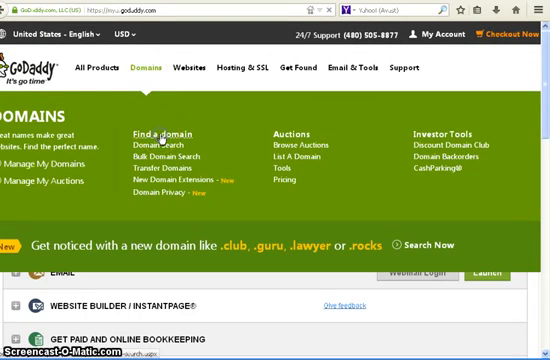
# Go to GoDaddy's Domain Search page from the Domains menu.
pyautogui.click(172, 146)
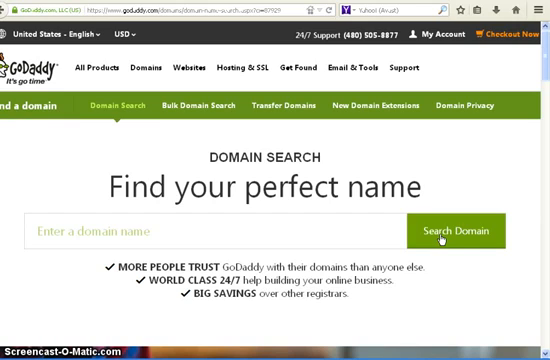
pyautogui.moveTo(440, 236)
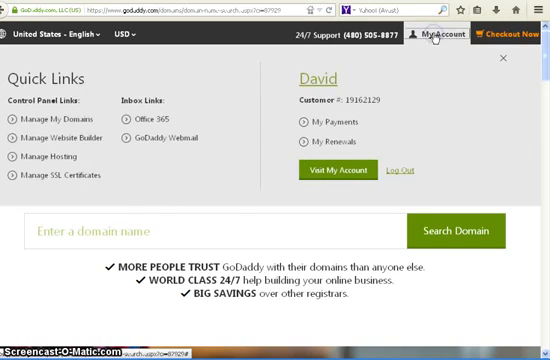
pyautogui.moveTo(334, 172)
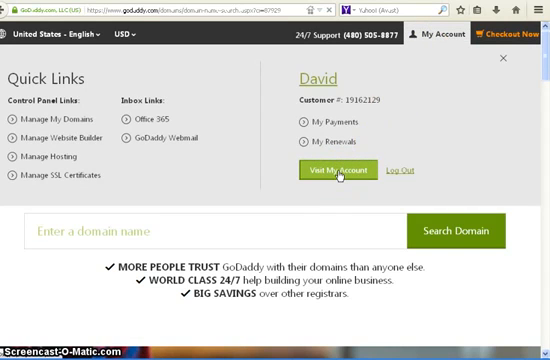
# Visit the account's products overview to reach the Domains manager list.
pyautogui.click(338, 172)
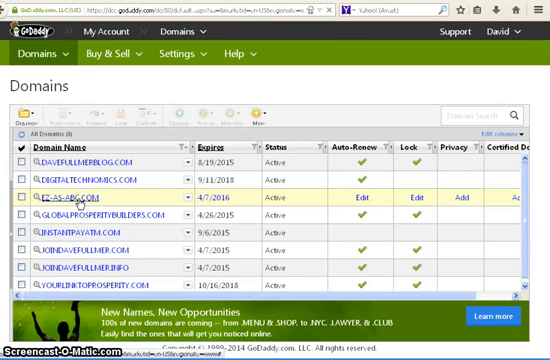
# Bring up the details for EZ-AS-ABC.COM and its Nameservers settings.
pyautogui.click(72, 186)
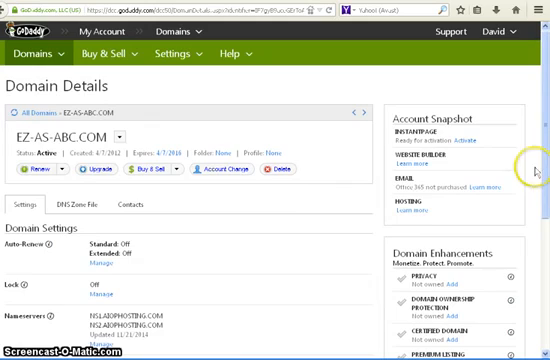
pyautogui.scroll(-3)
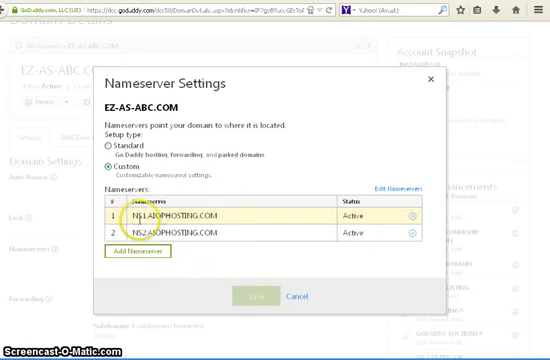
pyautogui.click(180, 240)
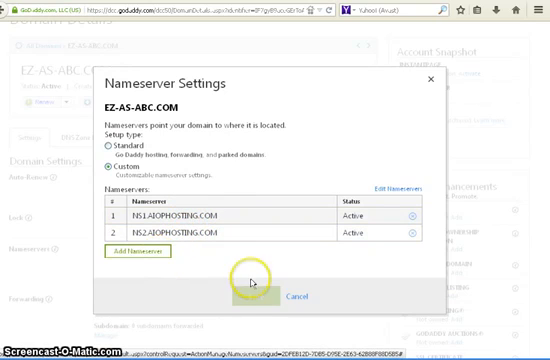
pyautogui.moveTo(262, 296)
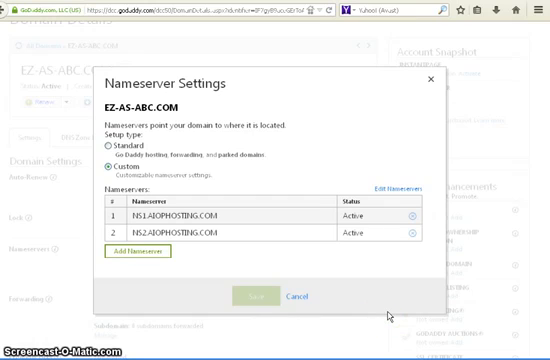
pyautogui.moveTo(340, 290)
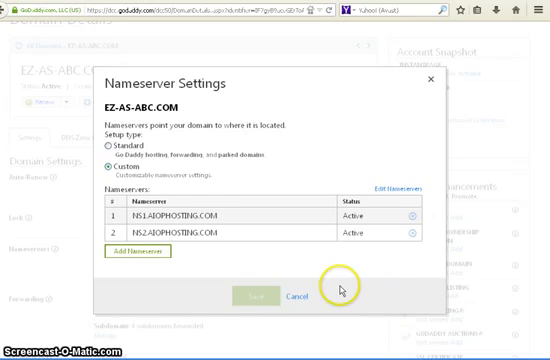
pyautogui.moveTo(440, 296)
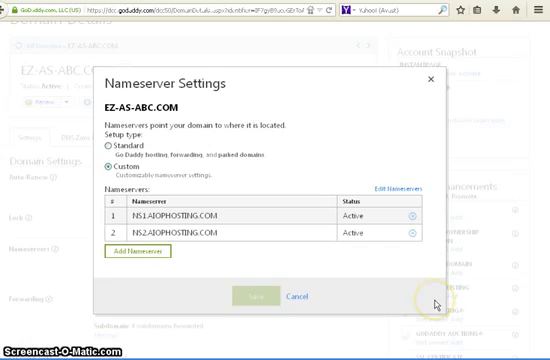